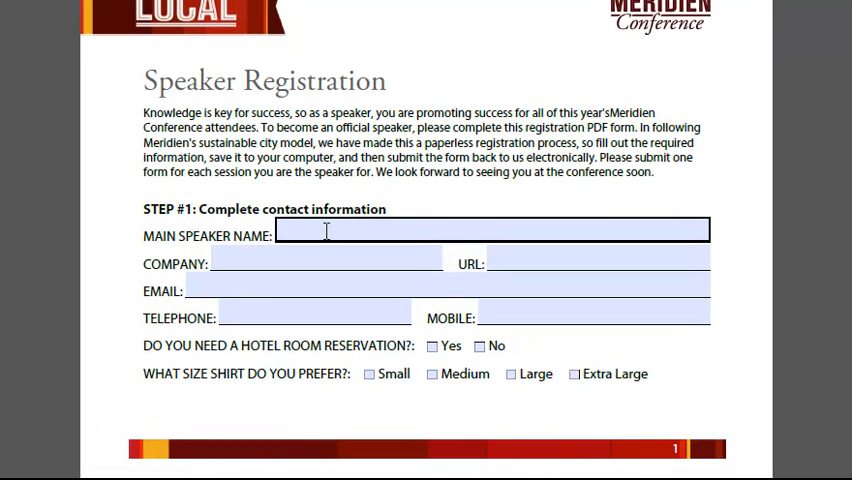
{"action": "type", "text": "T"}
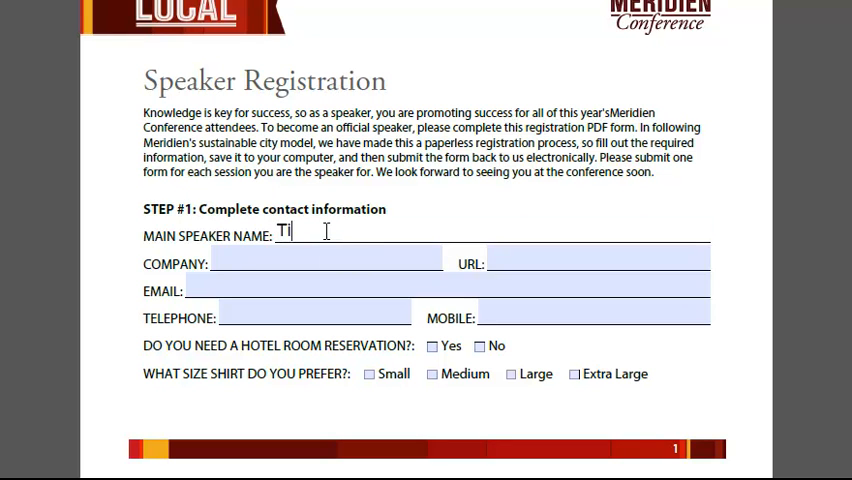
{"action": "type", "text": "im Plumer"}
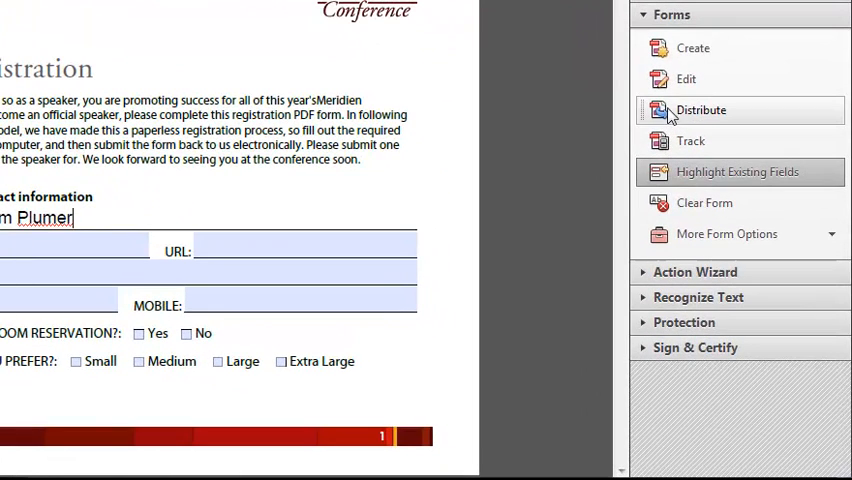
{"action": "mouse_move", "coordinate": [667, 118]}
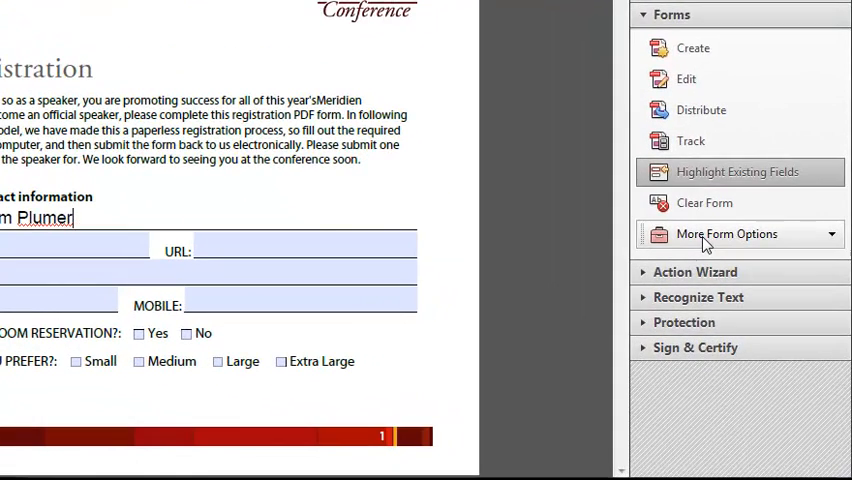
{"action": "left_click", "coordinate": [727, 233]}
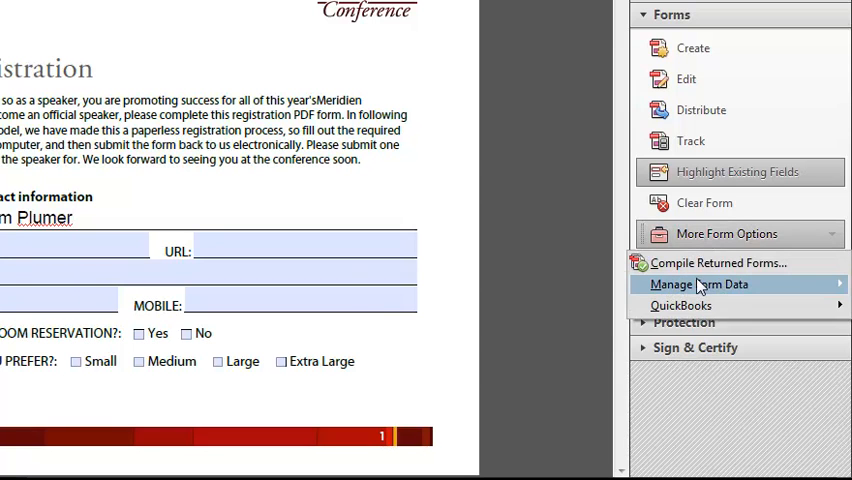
{"action": "mouse_move", "coordinate": [699, 284]}
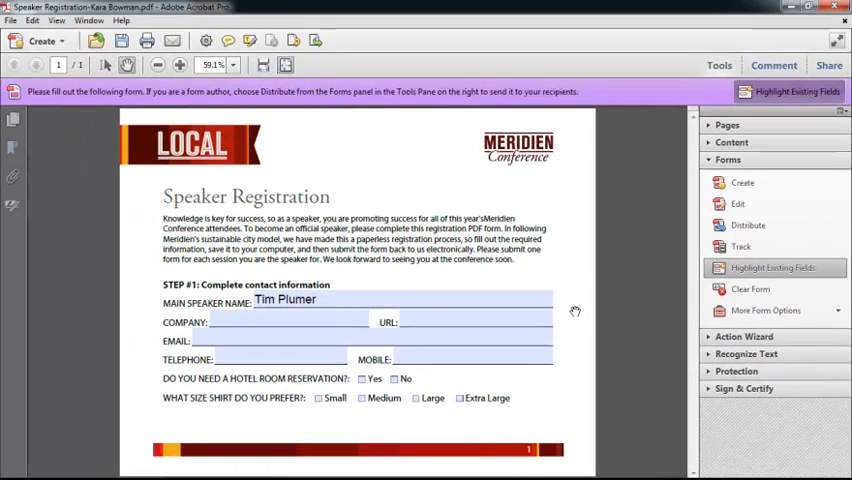
{"action": "mouse_move", "coordinate": [577, 286]}
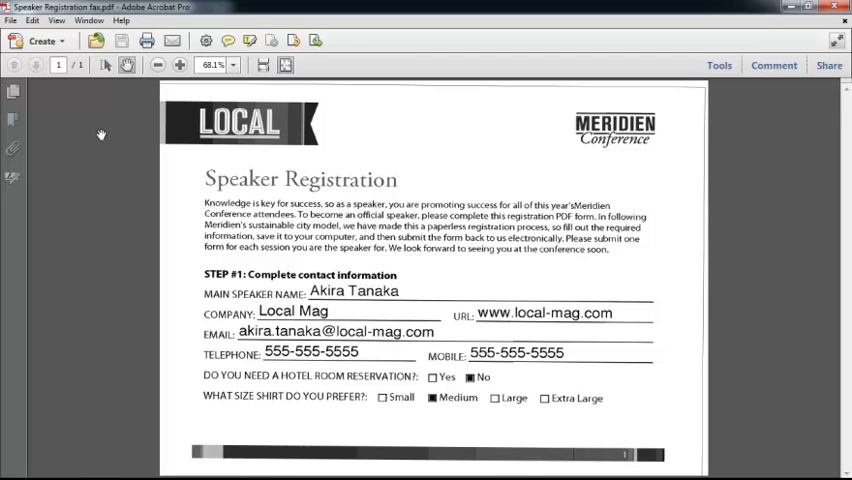
{"action": "mouse_move", "coordinate": [121, 141]}
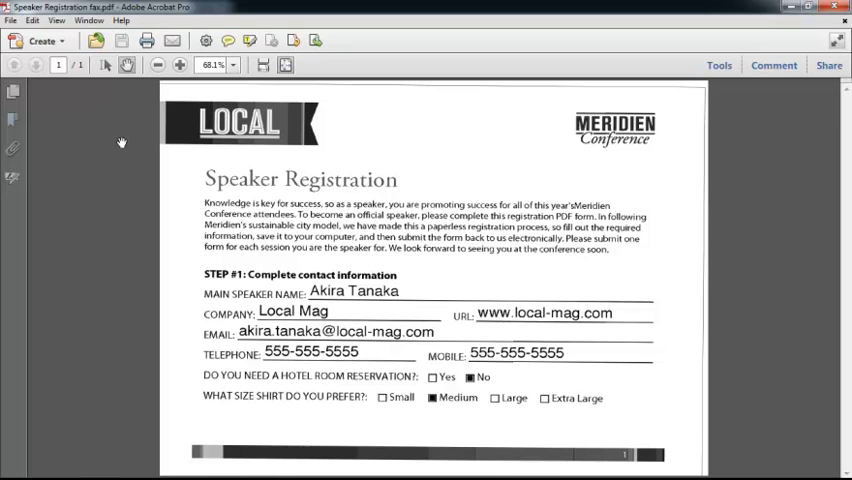
{"action": "mouse_move", "coordinate": [123, 141]}
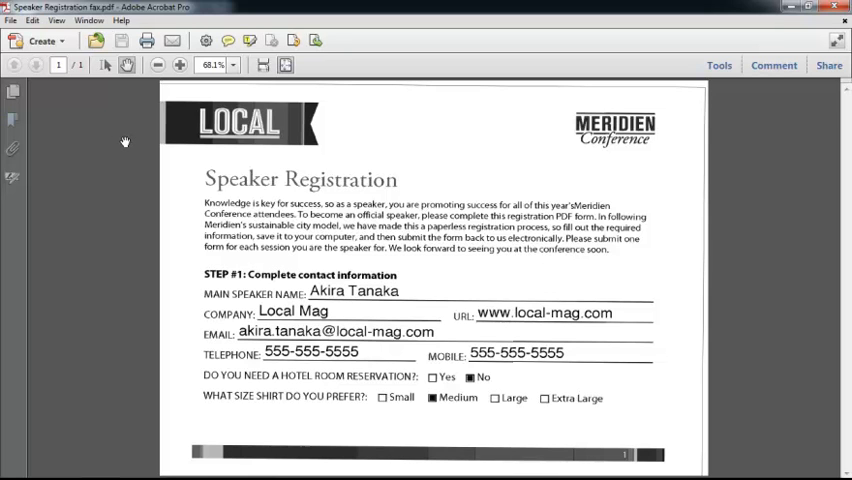
{"action": "mouse_move", "coordinate": [126, 141]}
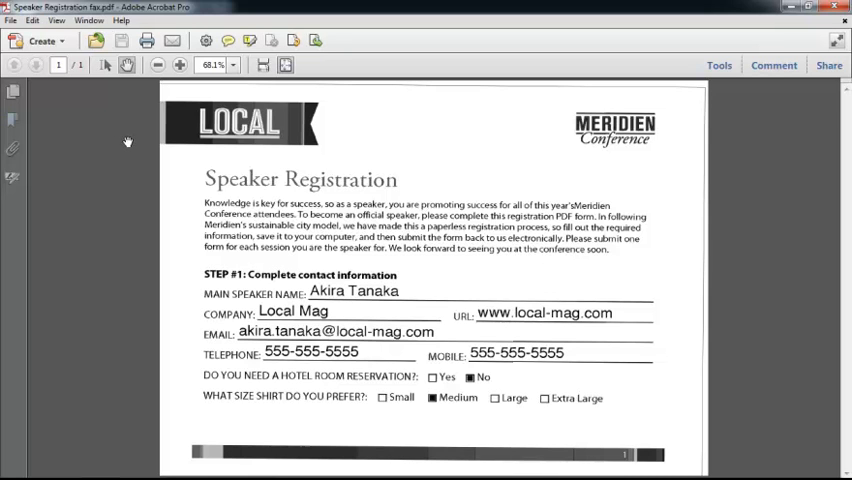
{"action": "mouse_move", "coordinate": [125, 124]}
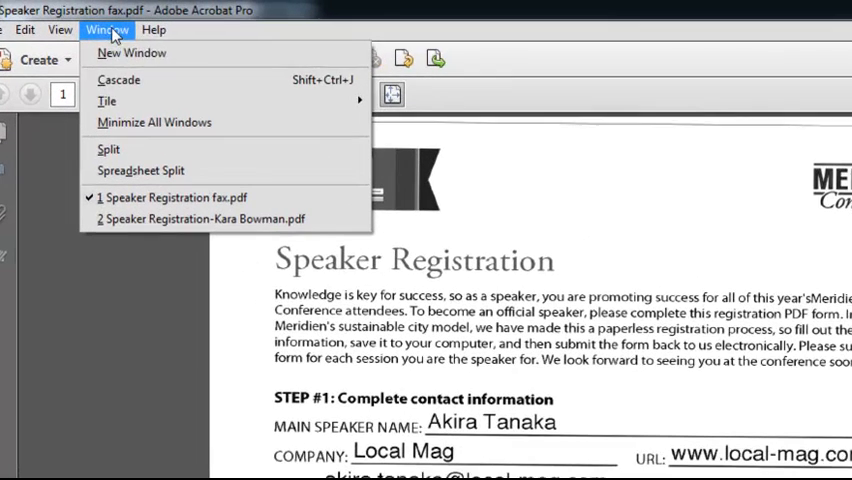
{"action": "mouse_move", "coordinate": [106, 101]}
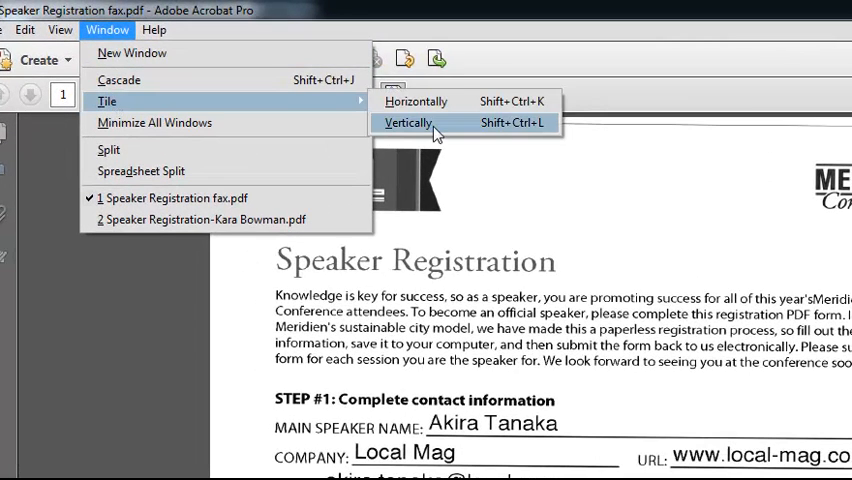
- Tile the fillable form and the faxed copy vertically, side by side
{"action": "left_click", "coordinate": [408, 122]}
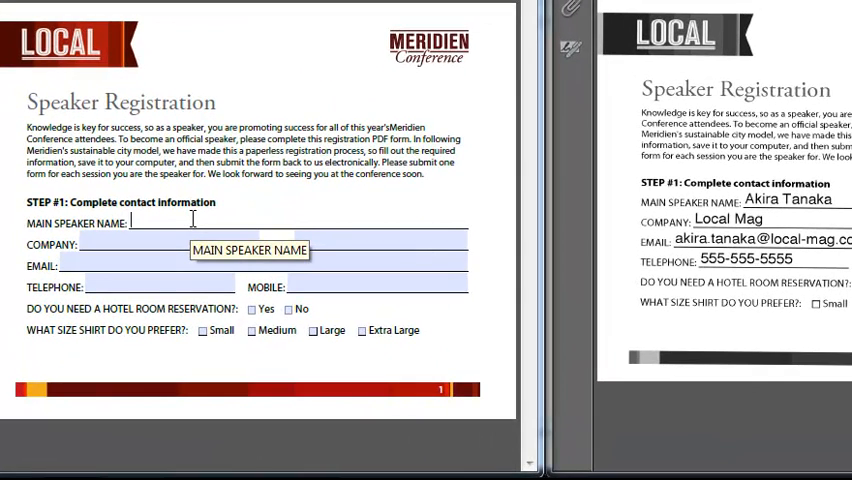
{"action": "type", "text": "Akir"}
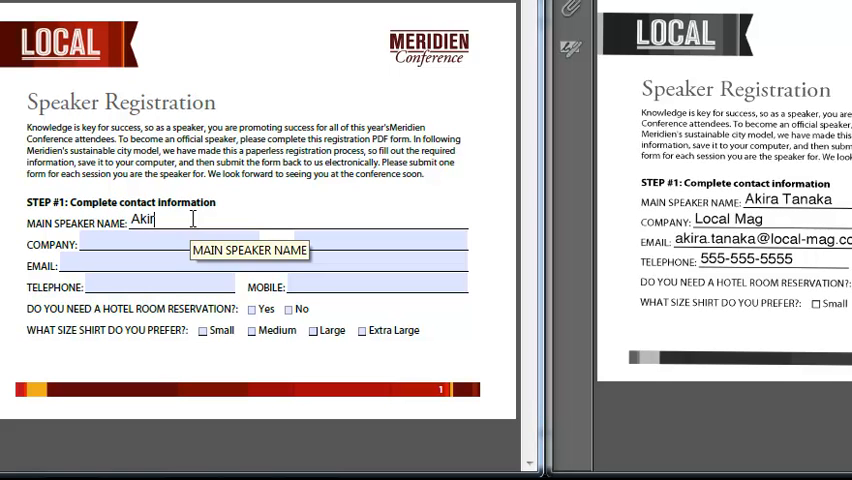
{"action": "type", "text": "La"}
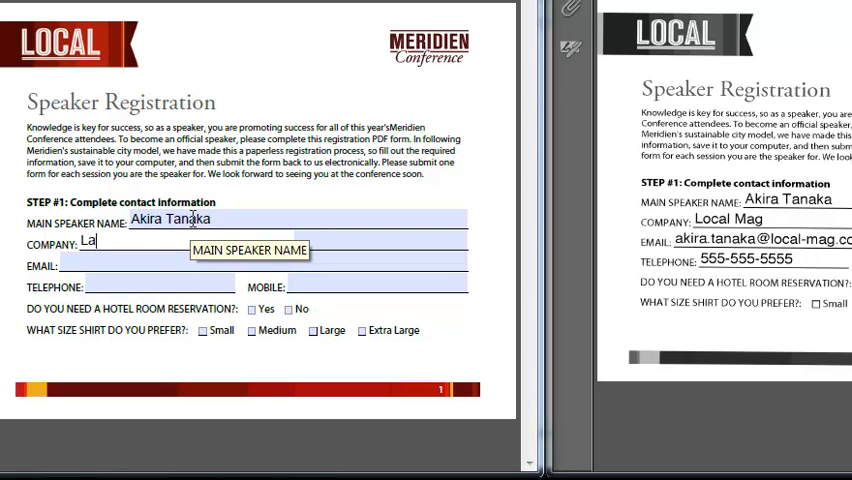
{"action": "type", "text": "Local Mag"}
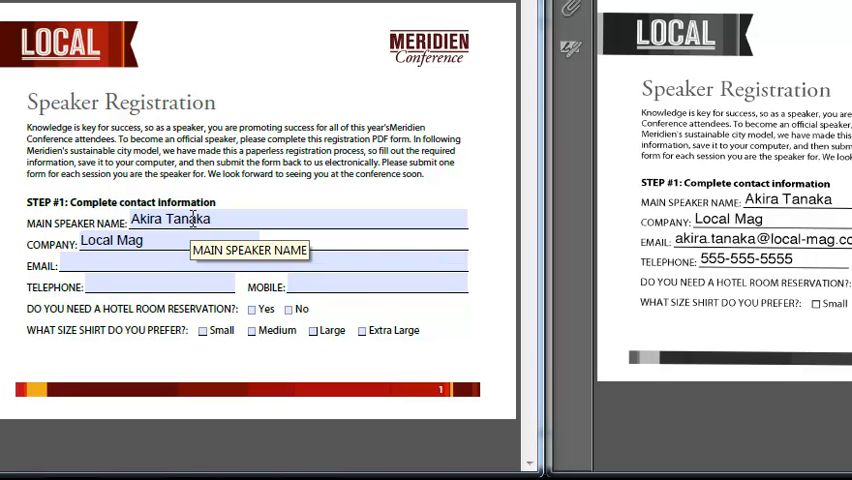
{"action": "type", "text": "www.local-mag.com"}
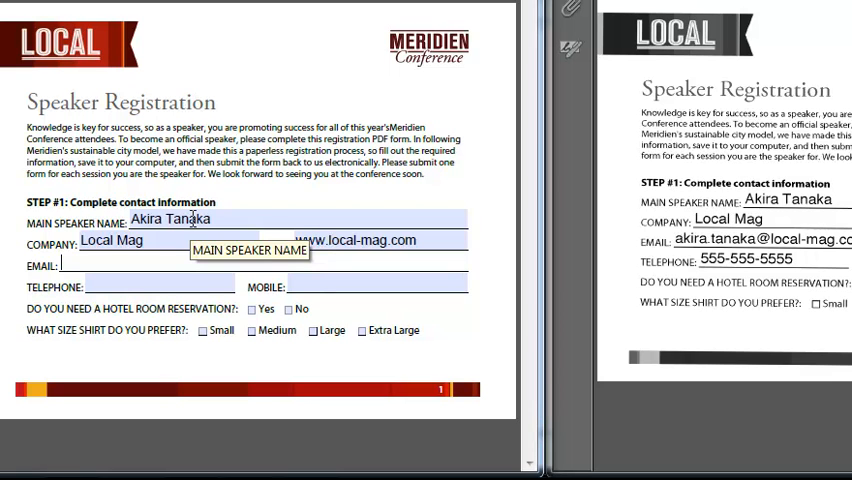
{"action": "type", "text": "aki"}
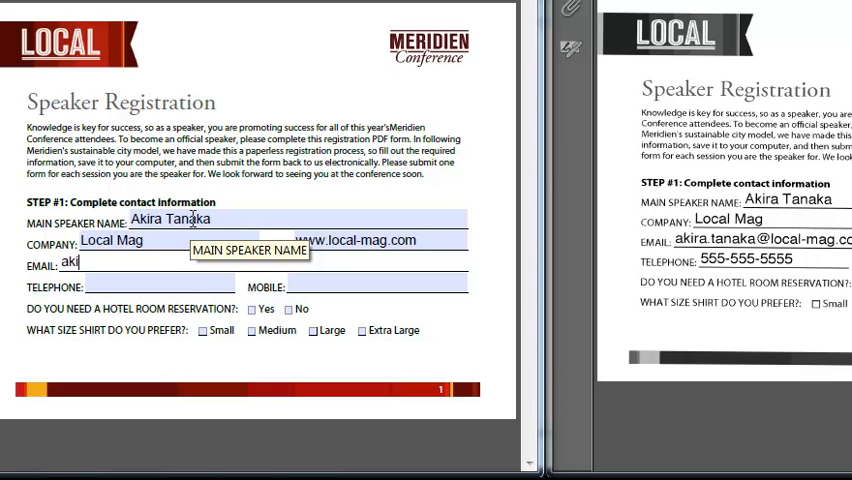
{"action": "type", "text": "55"}
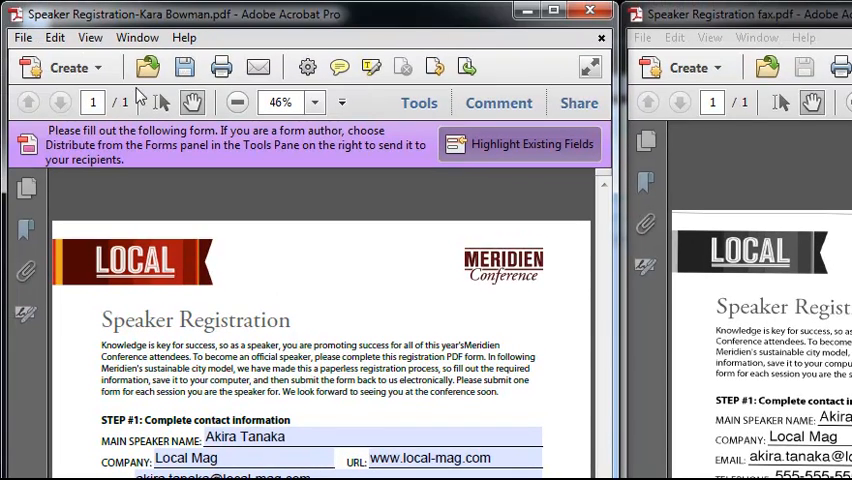
{"action": "left_click", "coordinate": [22, 37]}
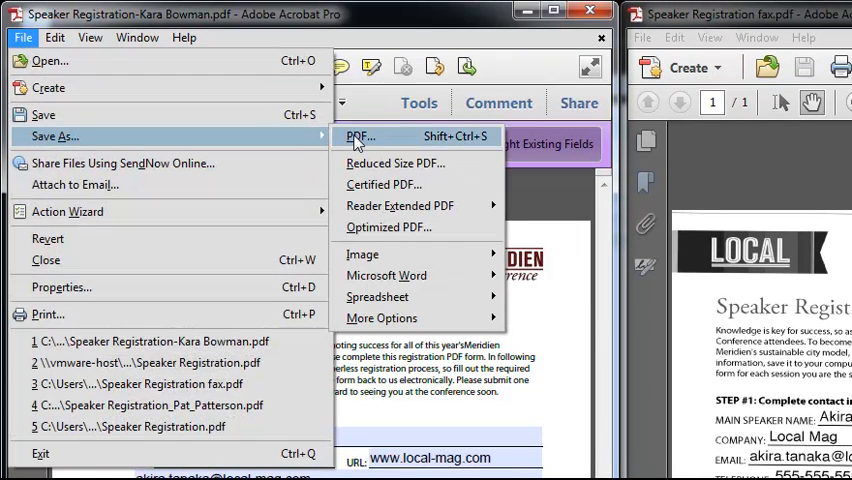
{"action": "left_click", "coordinate": [358, 136]}
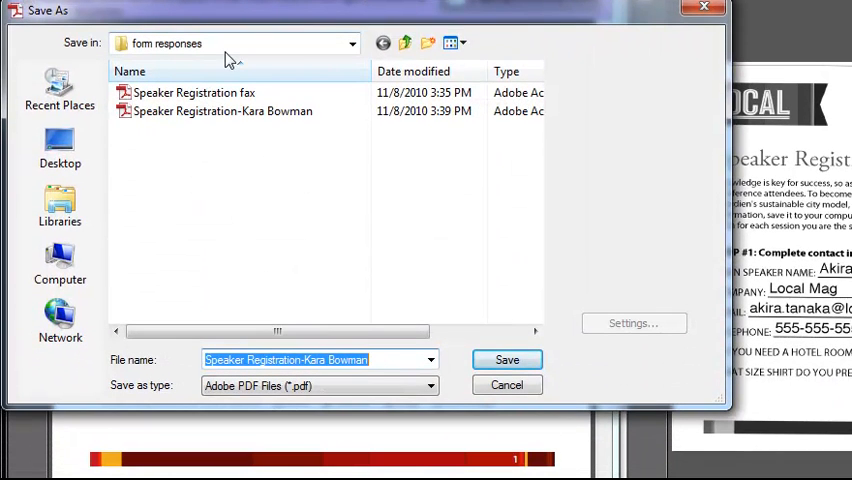
{"action": "left_click", "coordinate": [385, 359]}
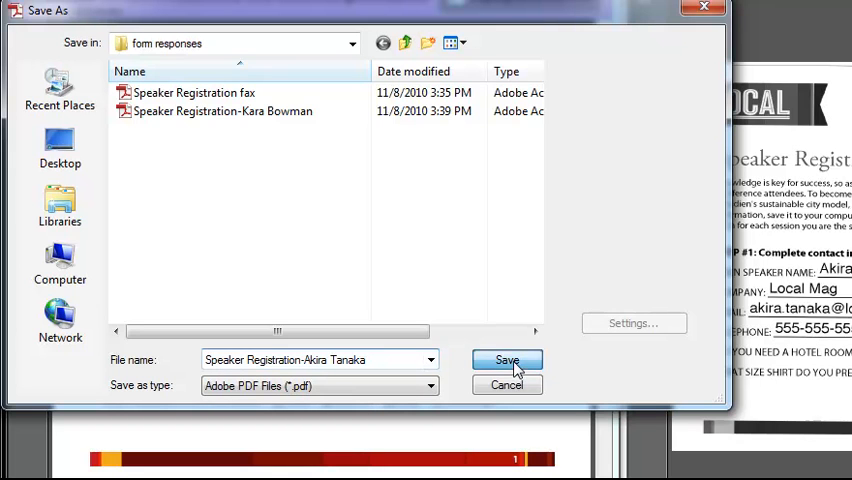
{"action": "left_click", "coordinate": [506, 360]}
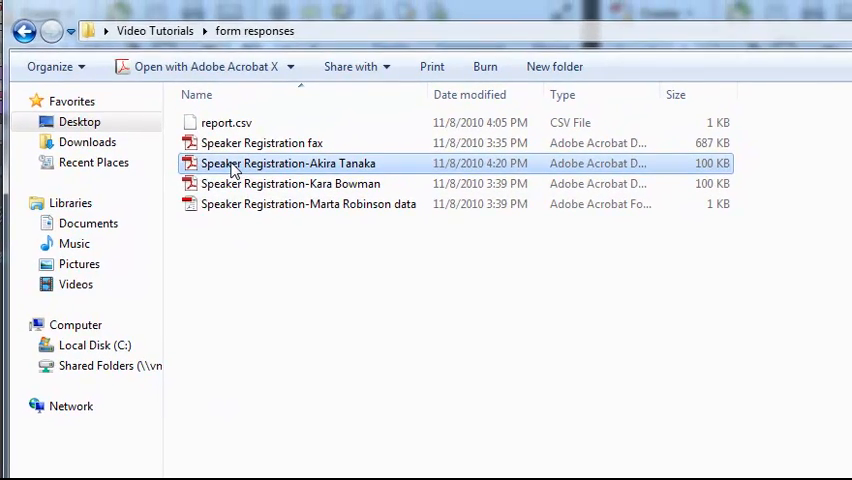
{"action": "left_click", "coordinate": [291, 183]}
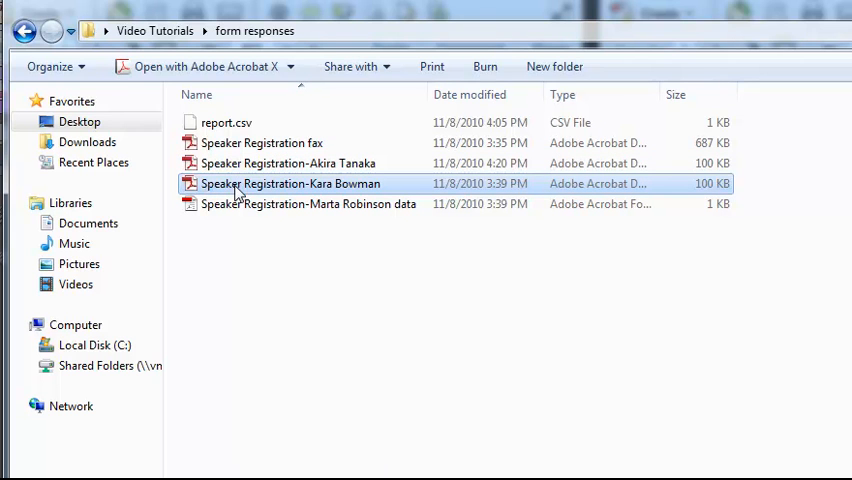
{"action": "left_click", "coordinate": [308, 204]}
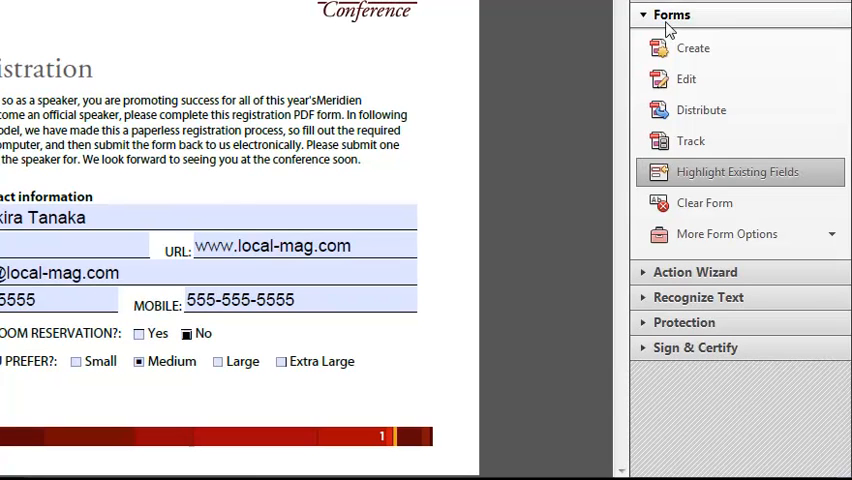
{"action": "mouse_move", "coordinate": [727, 233]}
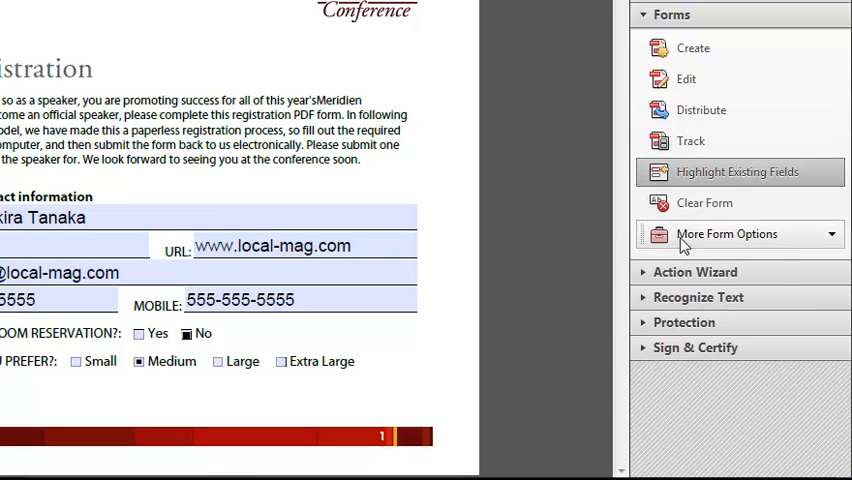
- Expand More Form Options in the Forms panel to reach Manage Form Data
{"action": "left_click", "coordinate": [727, 234]}
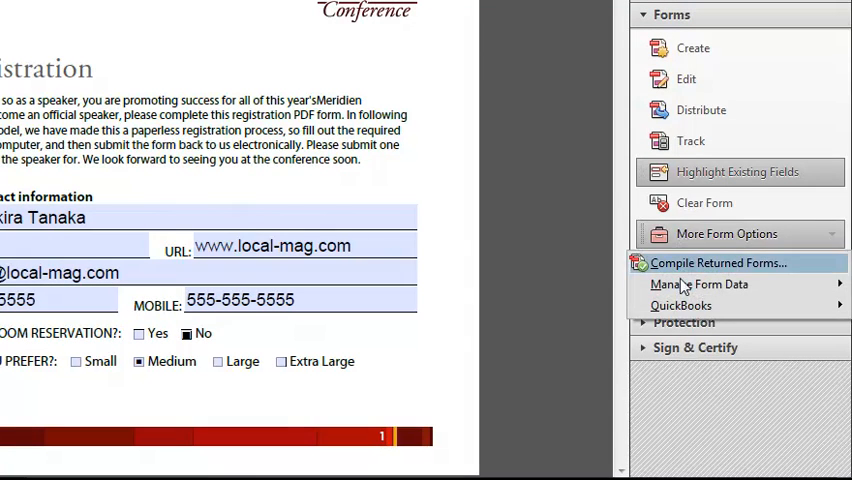
{"action": "mouse_move", "coordinate": [699, 284]}
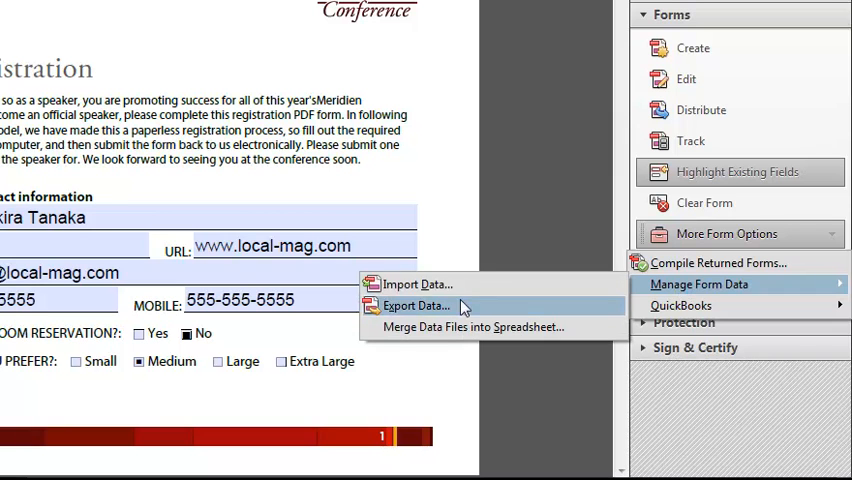
{"action": "mouse_move", "coordinate": [447, 327]}
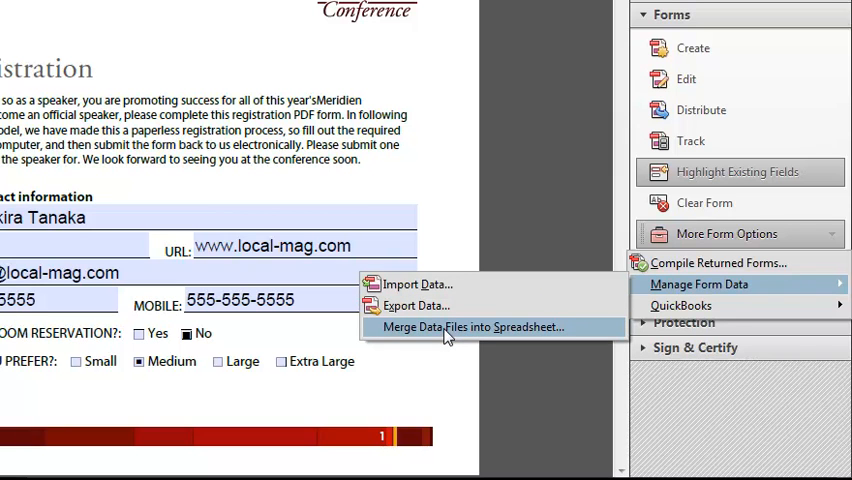
{"action": "left_click", "coordinate": [470, 327]}
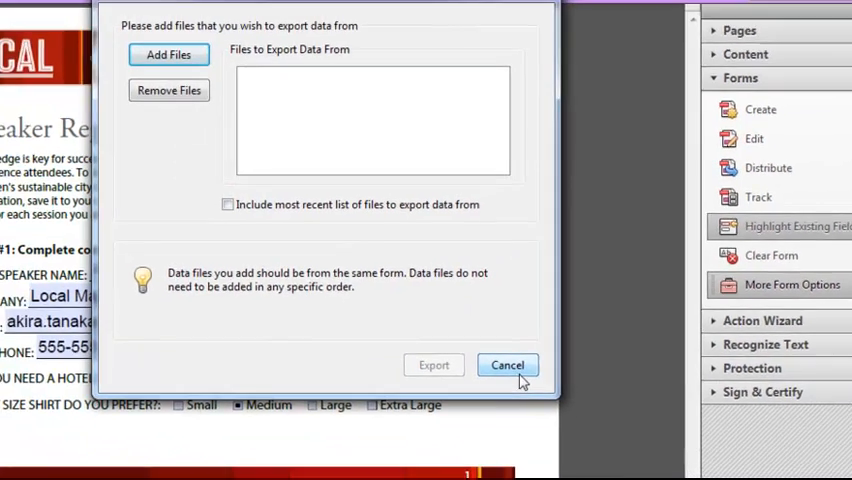
{"action": "left_click", "coordinate": [168, 54]}
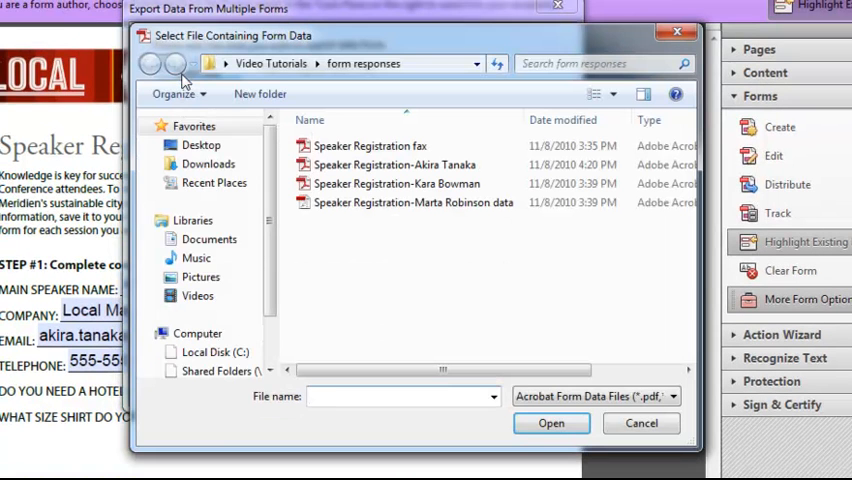
{"action": "left_click", "coordinate": [394, 164]}
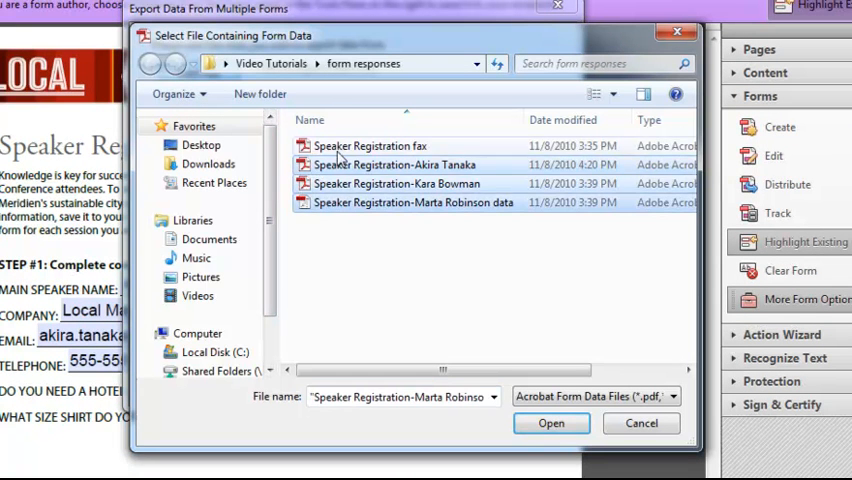
{"action": "left_click", "coordinate": [395, 164]}
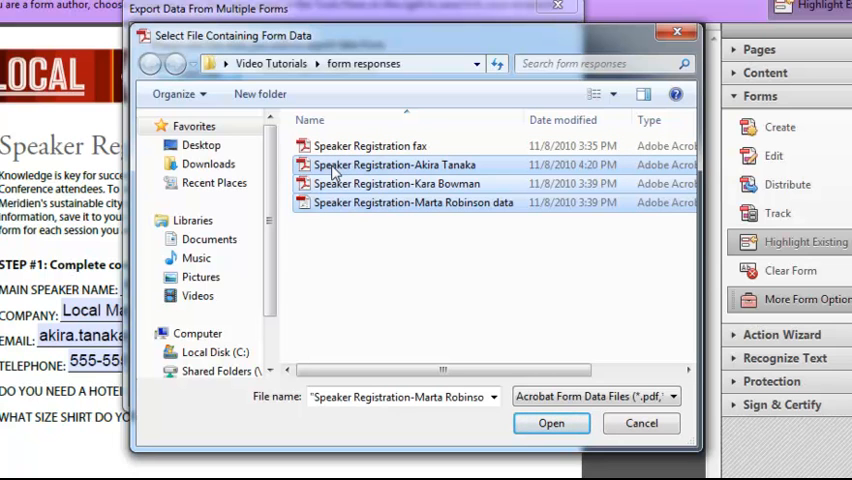
{"action": "left_click", "coordinate": [551, 423]}
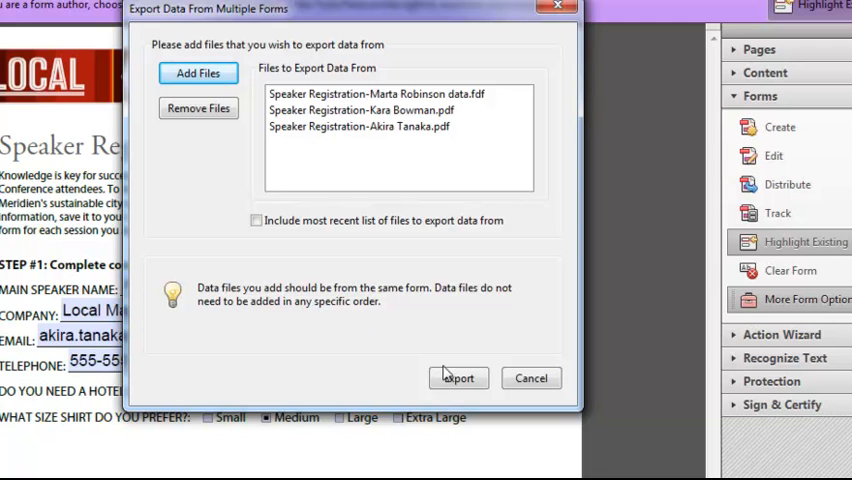
{"action": "left_click", "coordinate": [458, 378]}
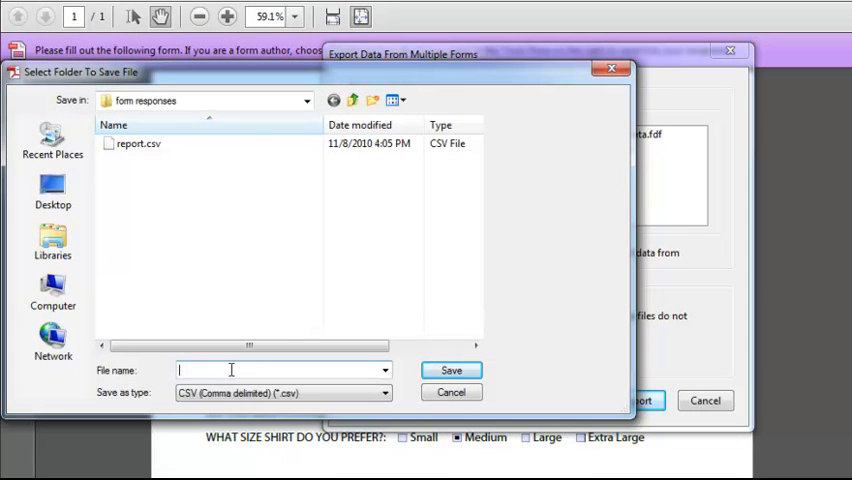
- Save the merged data as report.csv and close the finished export window
{"action": "type", "text": "re"}
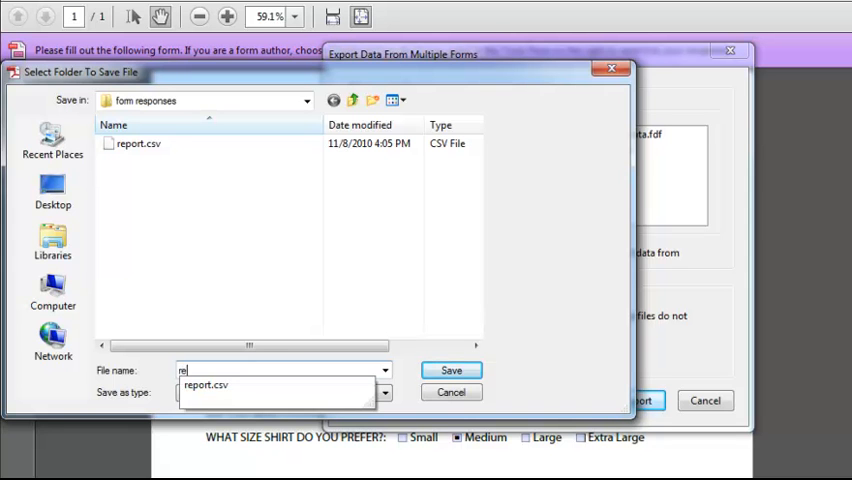
{"action": "left_click", "coordinate": [451, 370]}
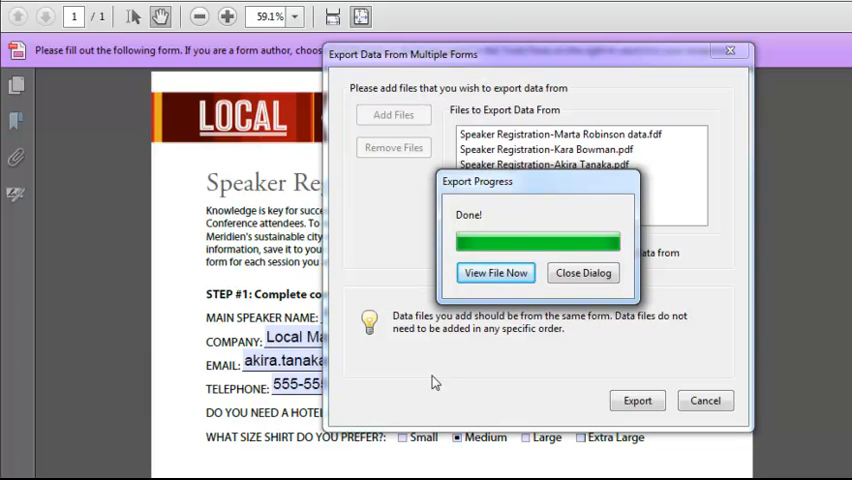
{"action": "left_click", "coordinate": [583, 272]}
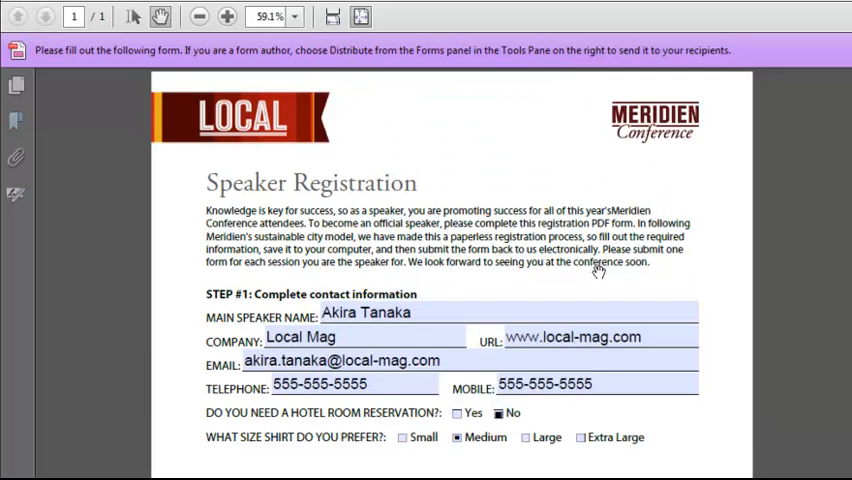